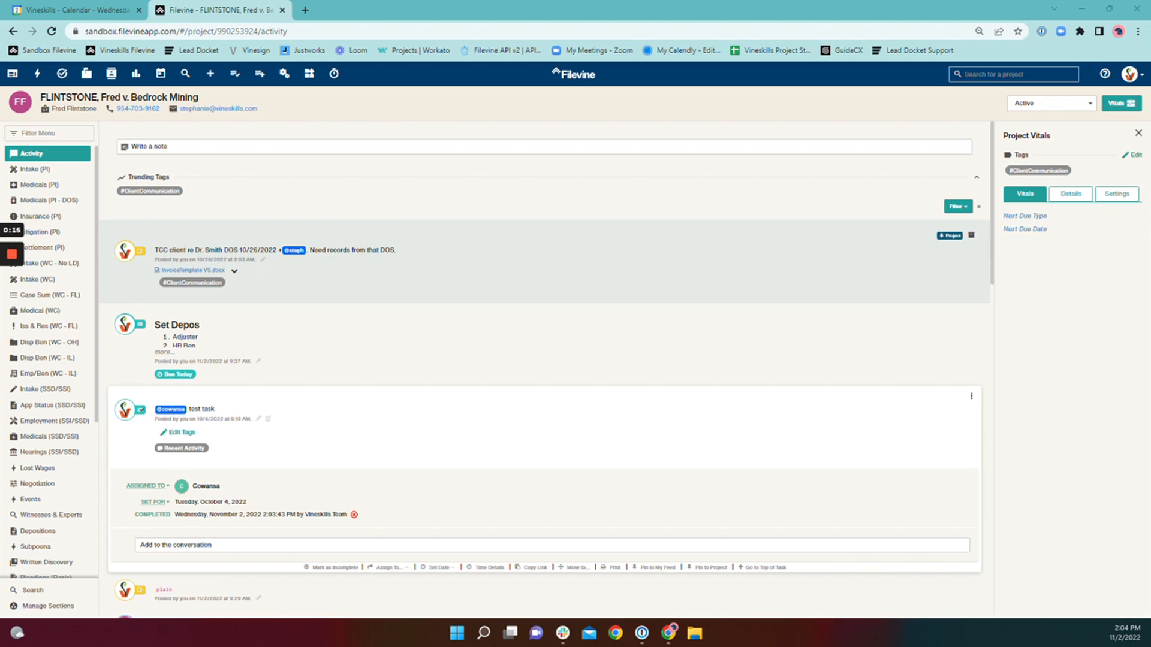
pyautogui.moveTo(193, 500)
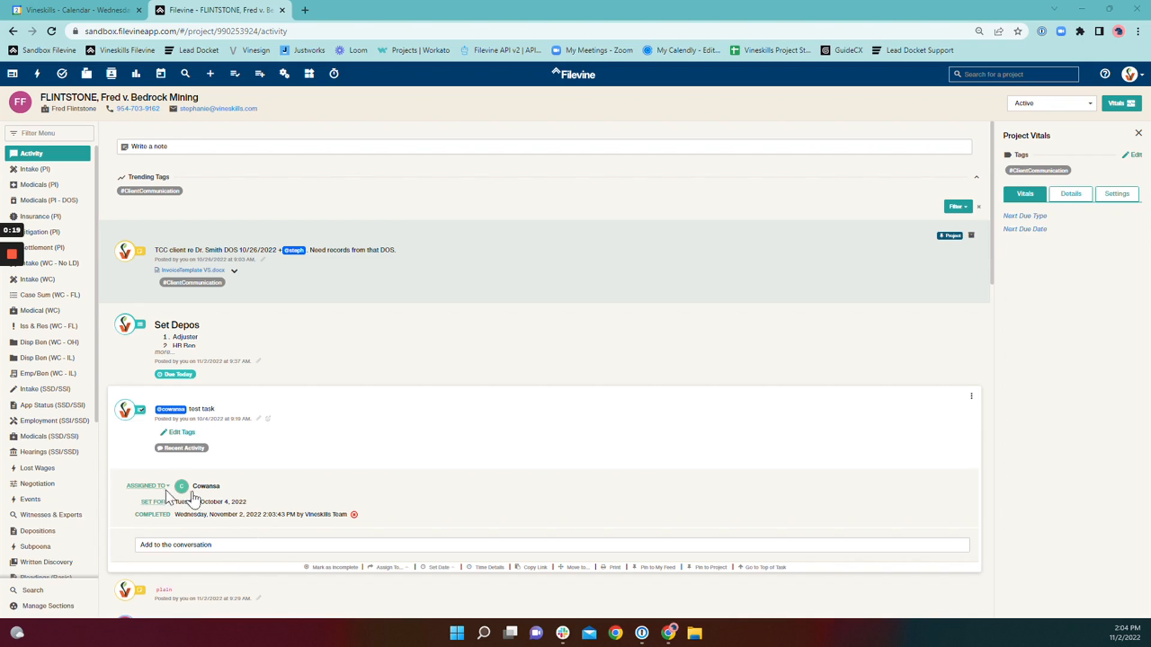
# Step: Reopen the completed Cowansa test task, then mark it complete again at 2:05 PM
pyautogui.click(147, 485)
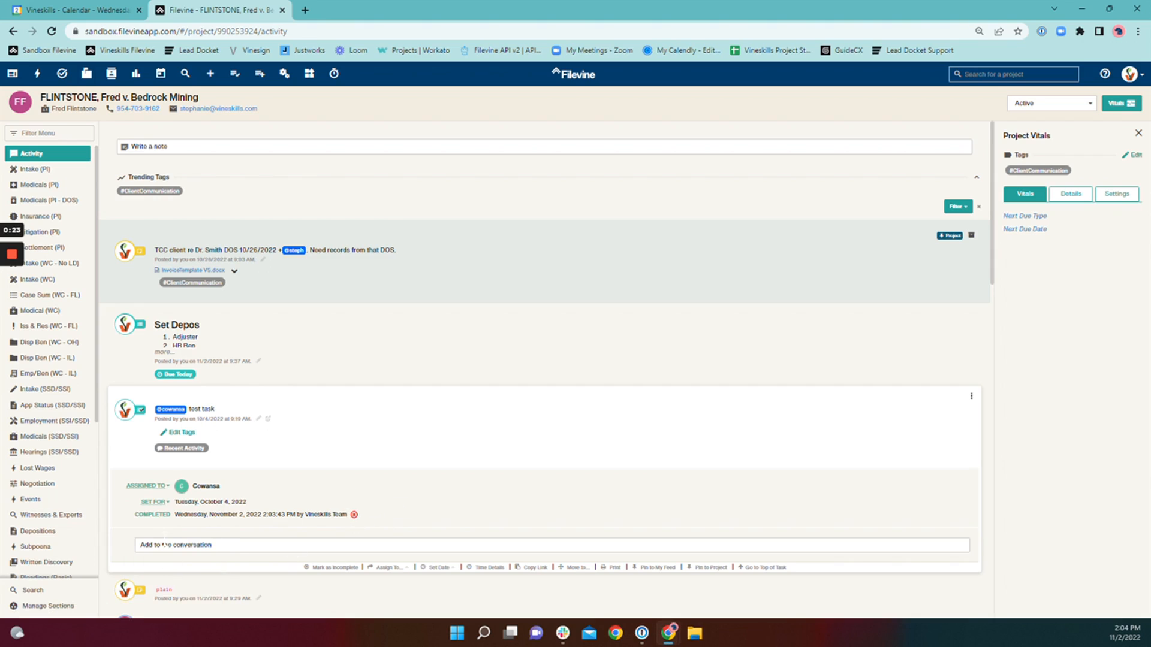
pyautogui.moveTo(356, 518)
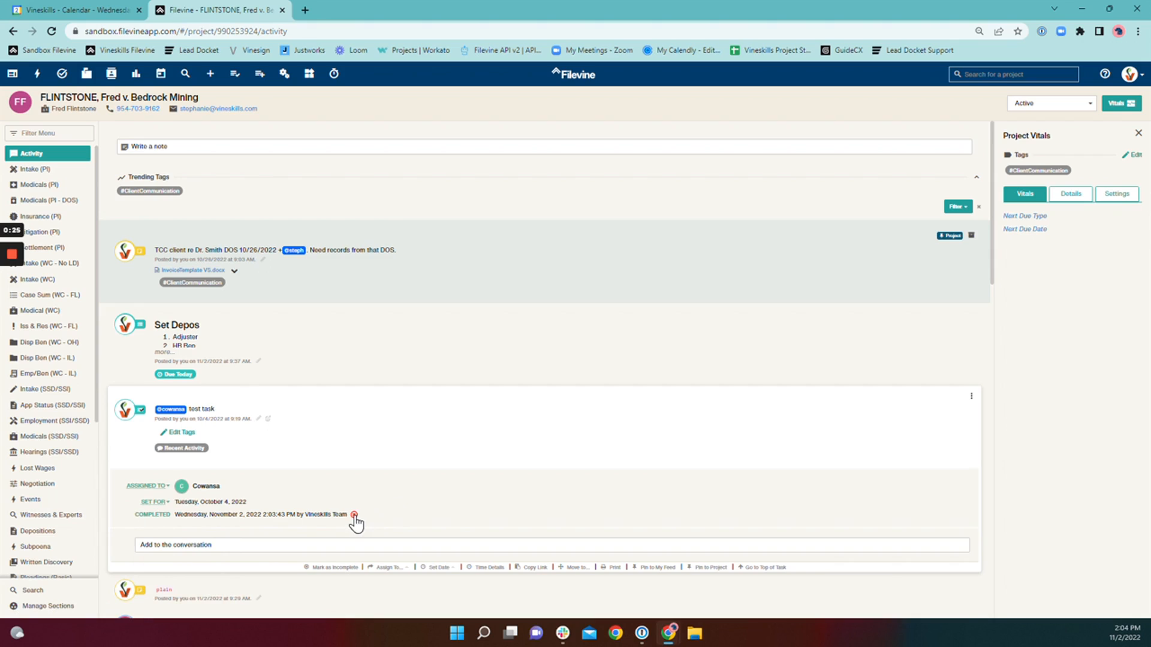
pyautogui.click(356, 513)
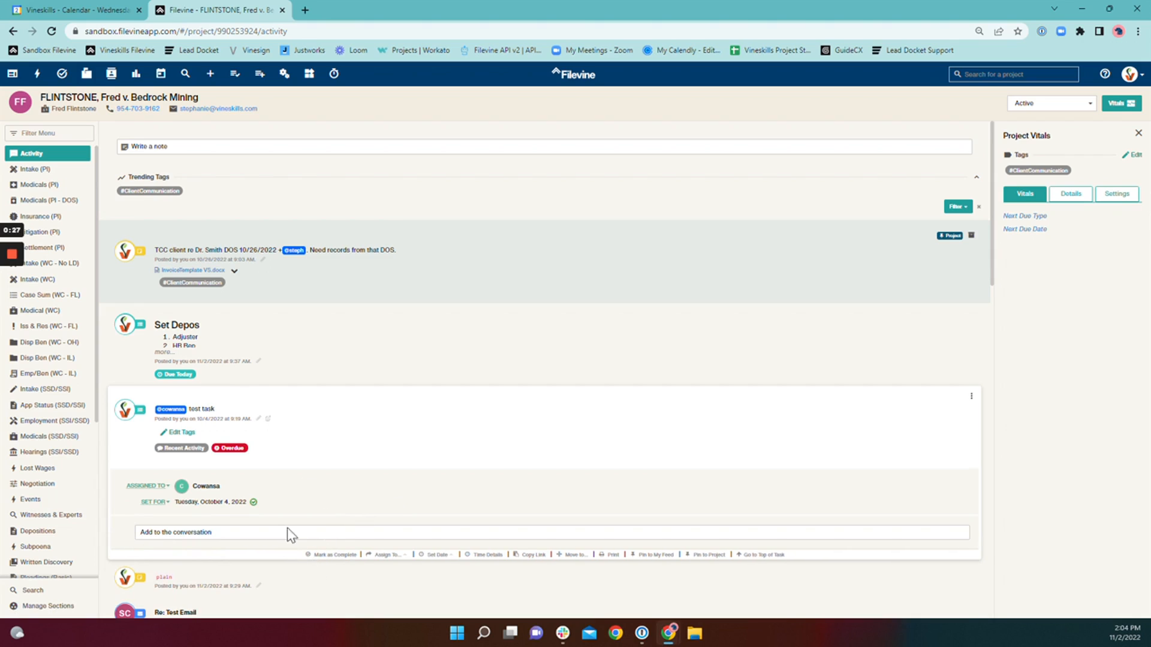
pyautogui.moveTo(266, 501)
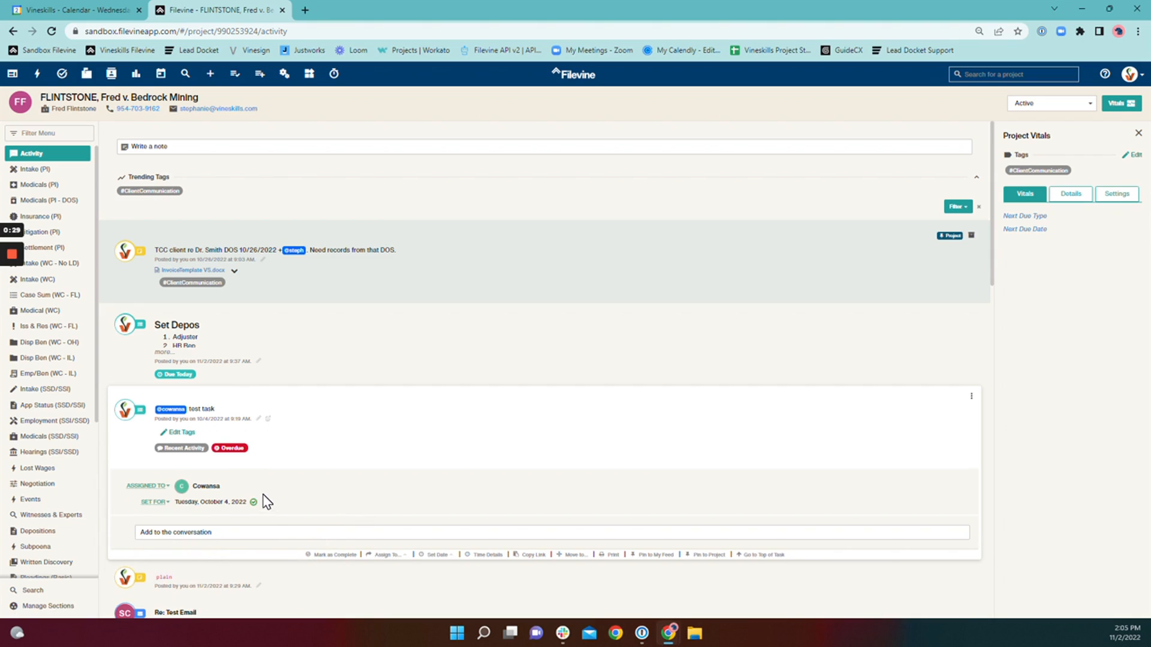
pyautogui.moveTo(254, 503)
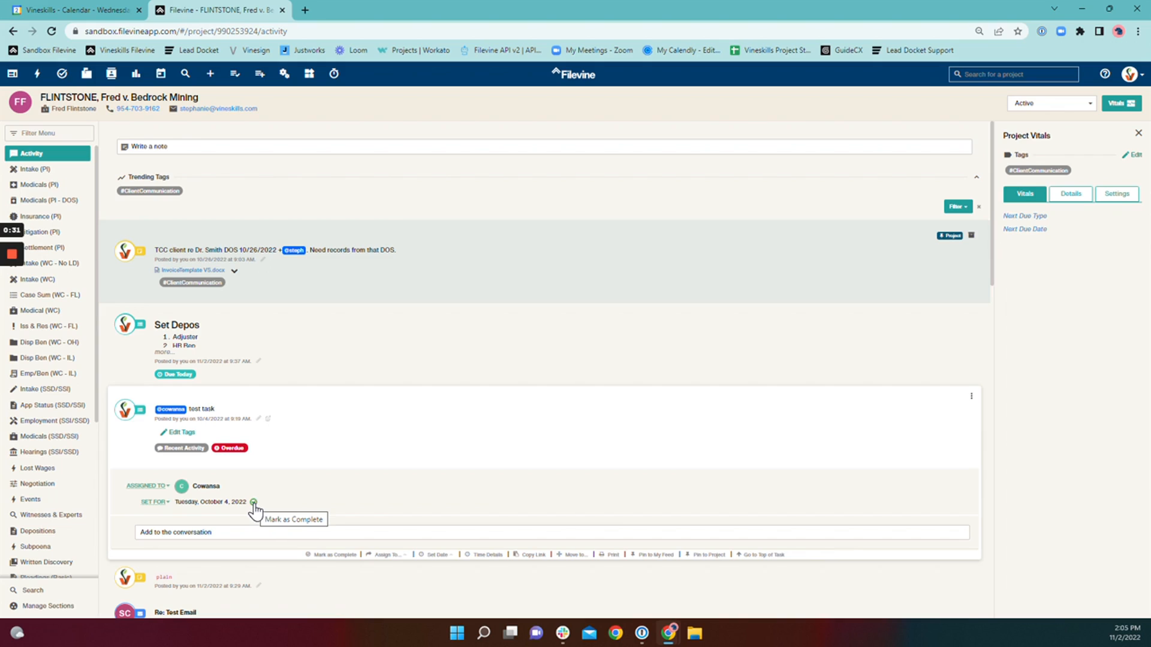
pyautogui.moveTo(252, 508)
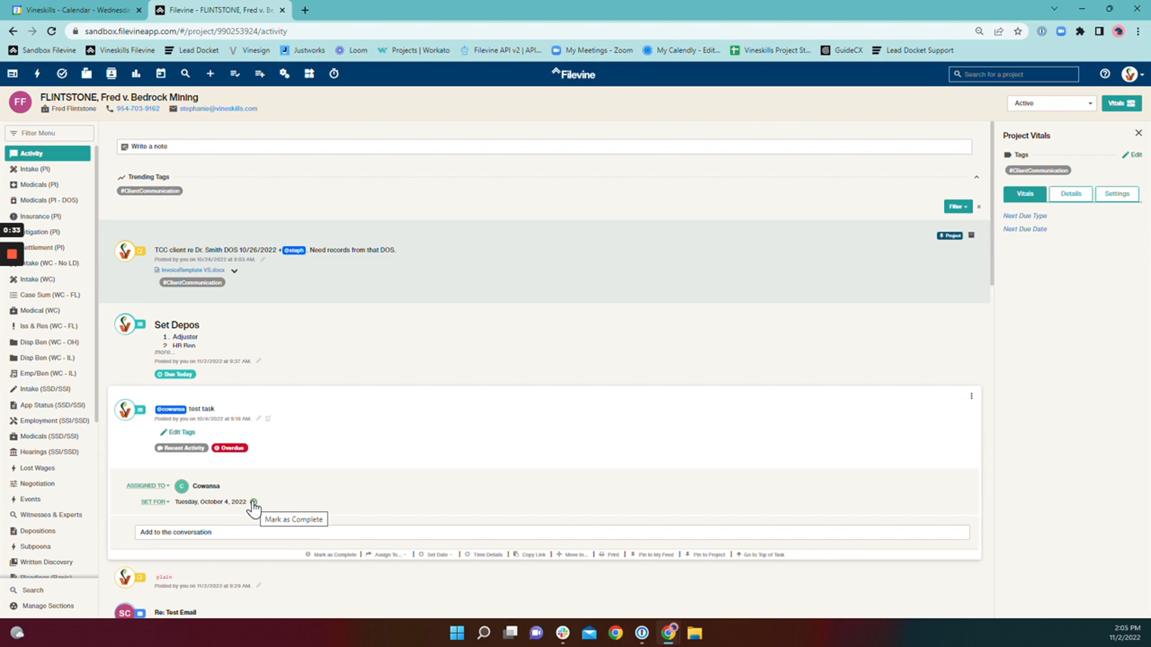
pyautogui.click(253, 502)
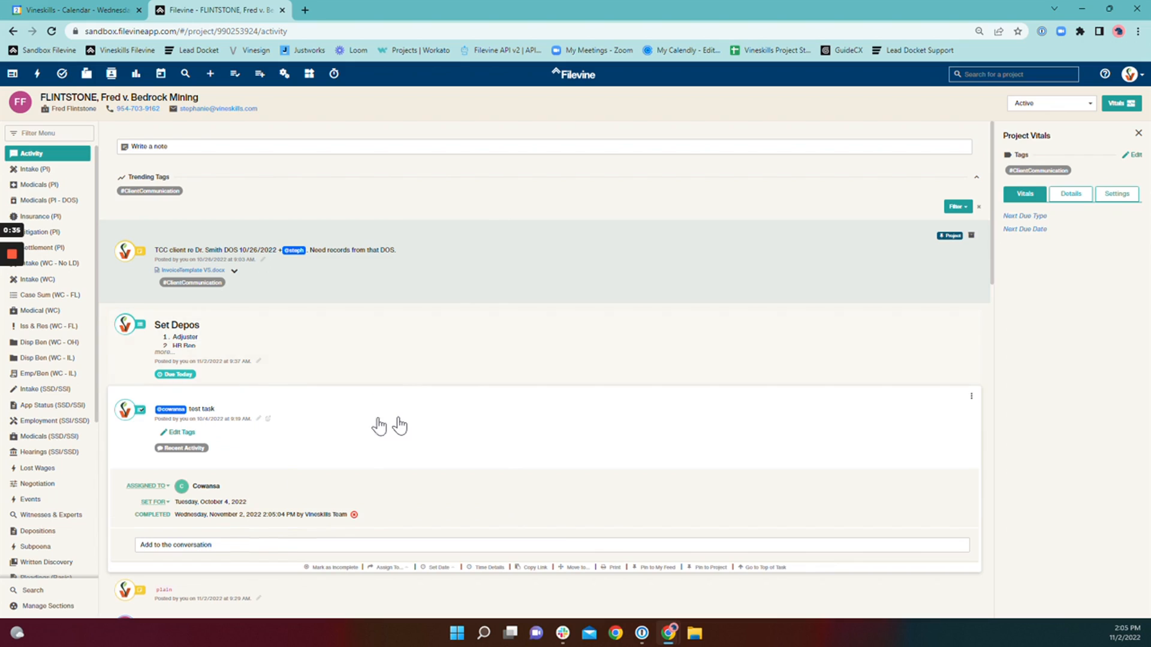
pyautogui.moveTo(399, 425)
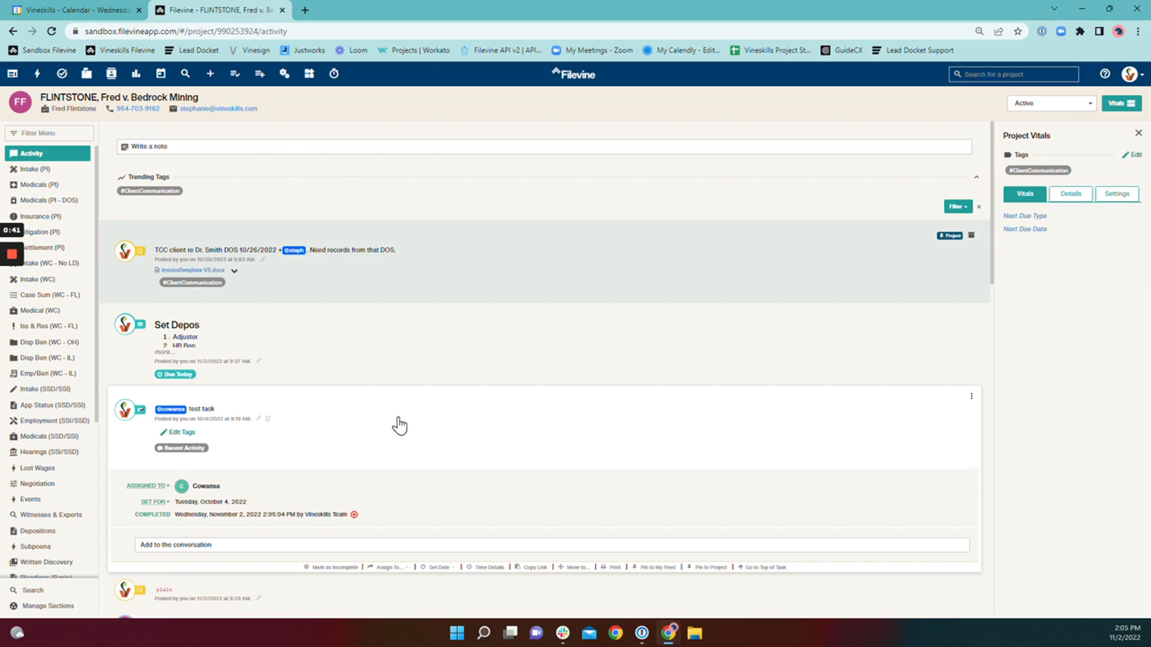
pyautogui.moveTo(345, 496)
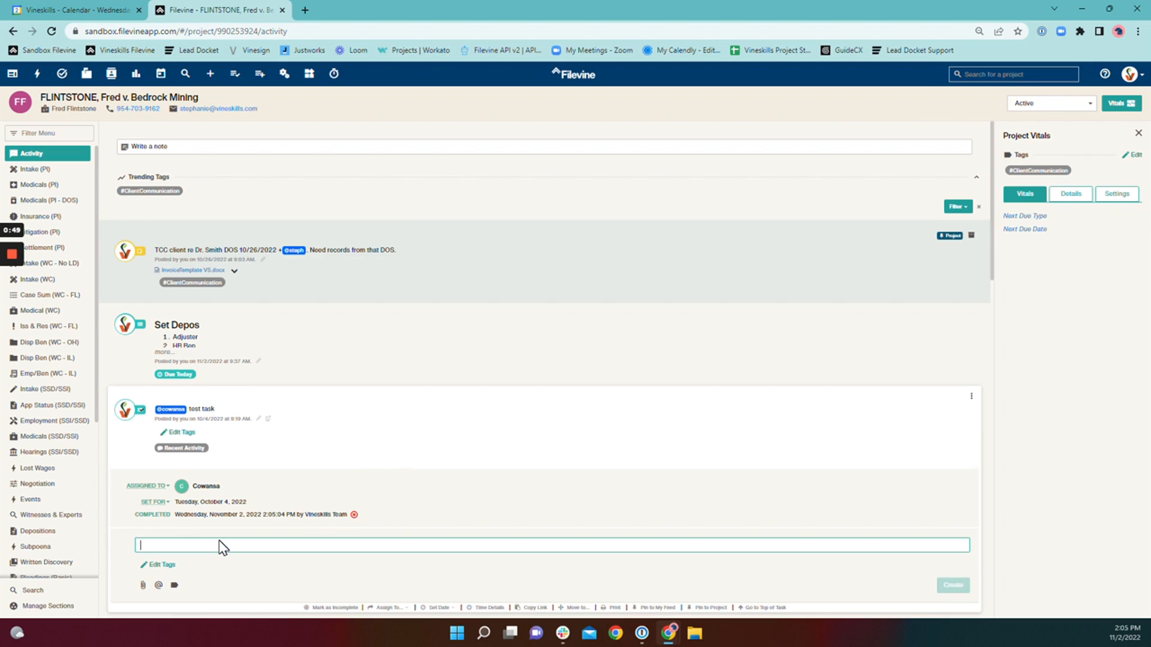
pyautogui.write('@ivanr cl')
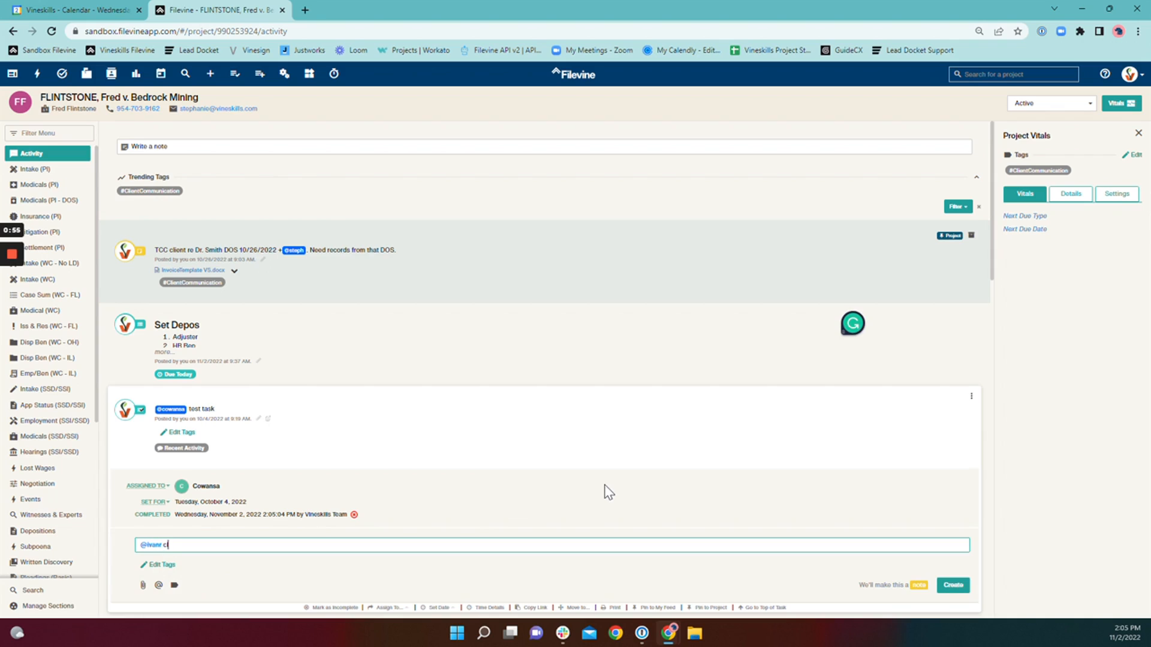
pyautogui.write('all client.')
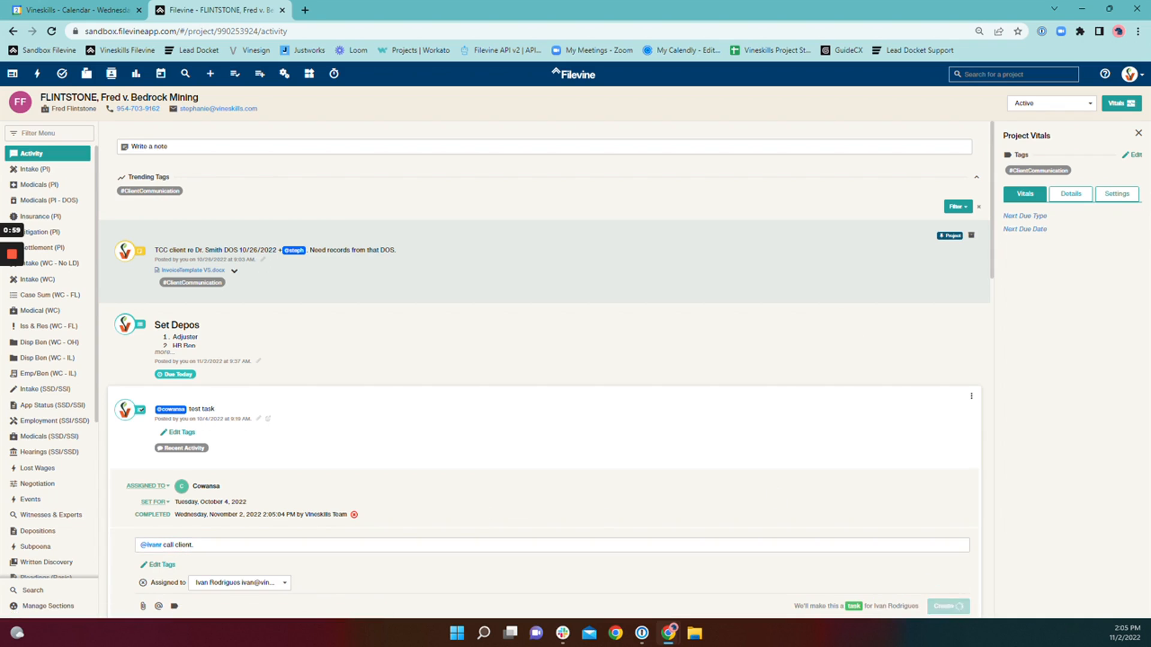
pyautogui.click(946, 605)
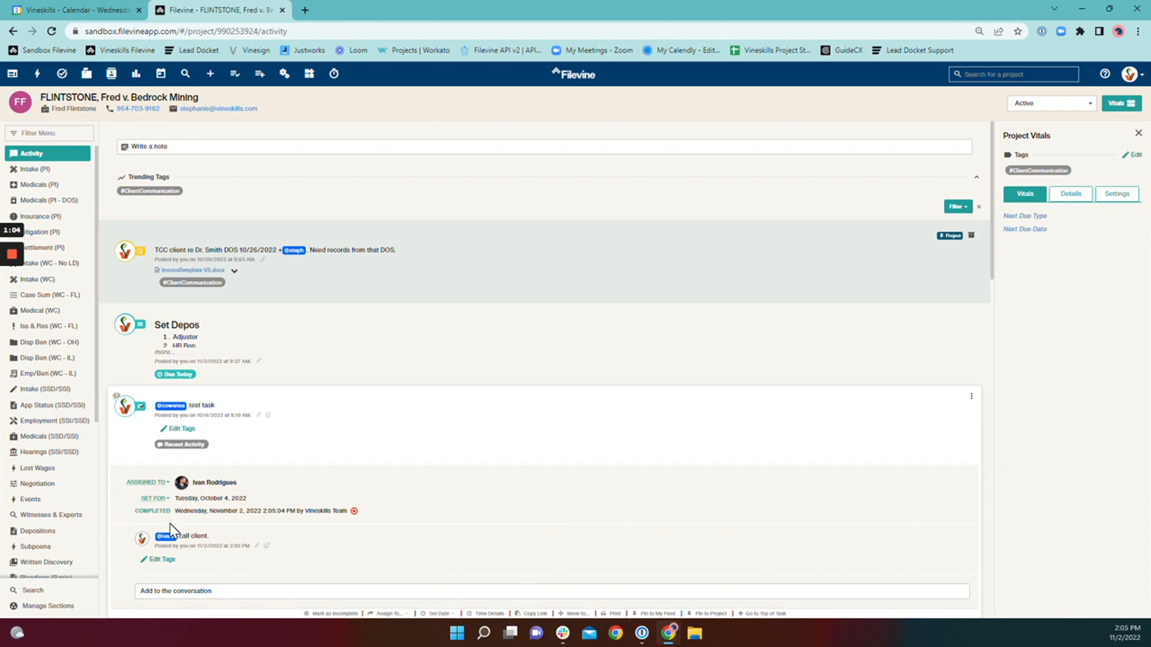
pyautogui.moveTo(340, 542)
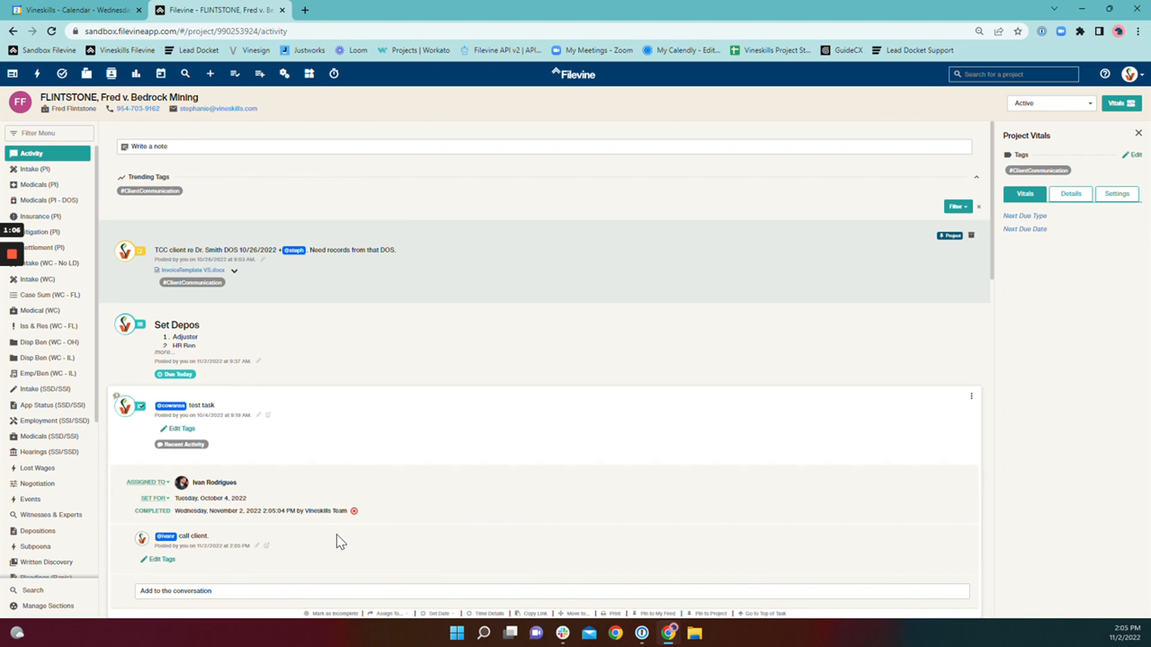
pyautogui.moveTo(709, 224)
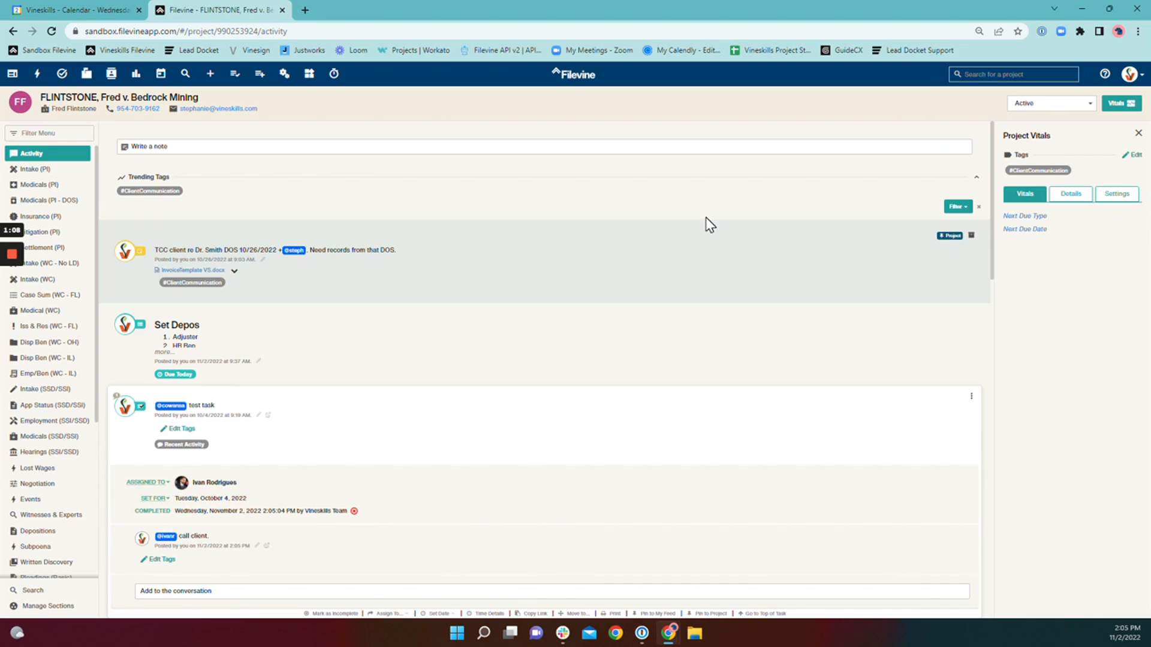
pyautogui.moveTo(805, 399)
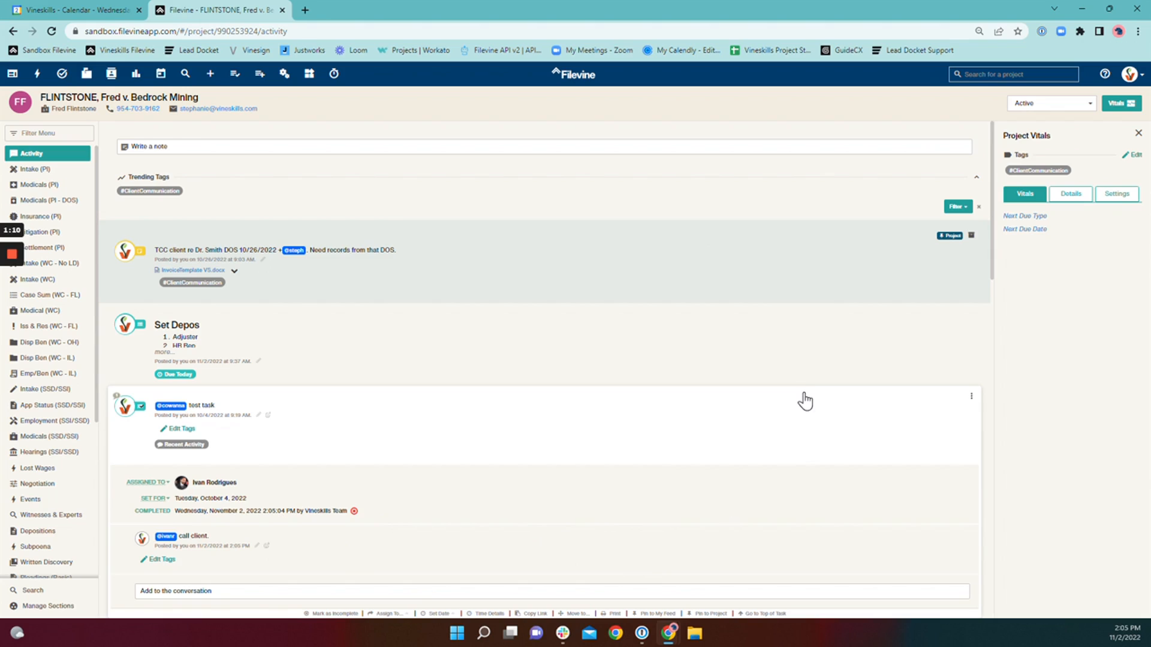